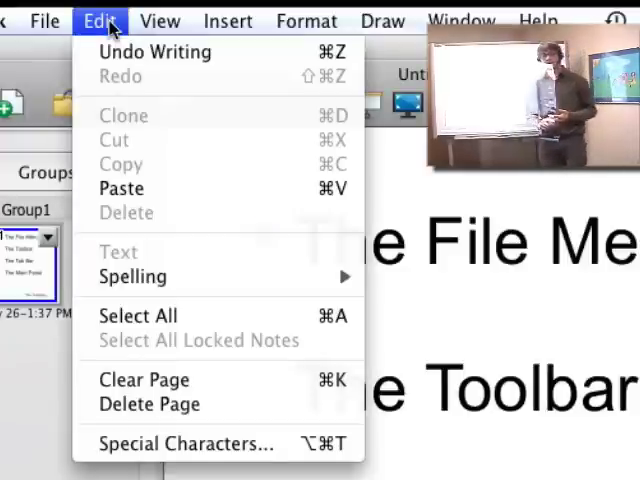
- Review the Draw menu's Line styles, then bring up the Window menu listing the Untitled document
click(120, 12)
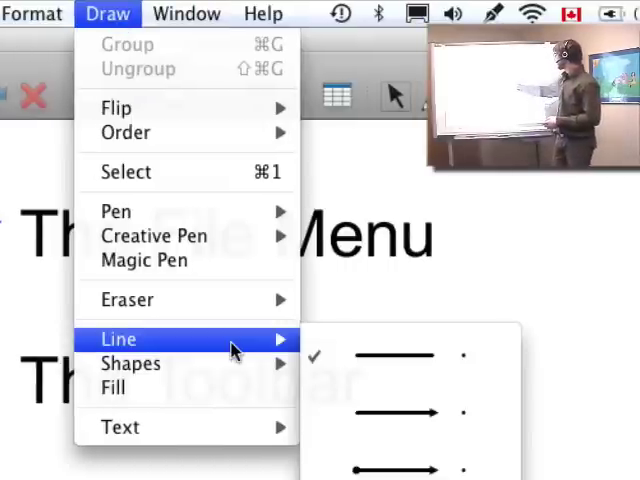
click(186, 14)
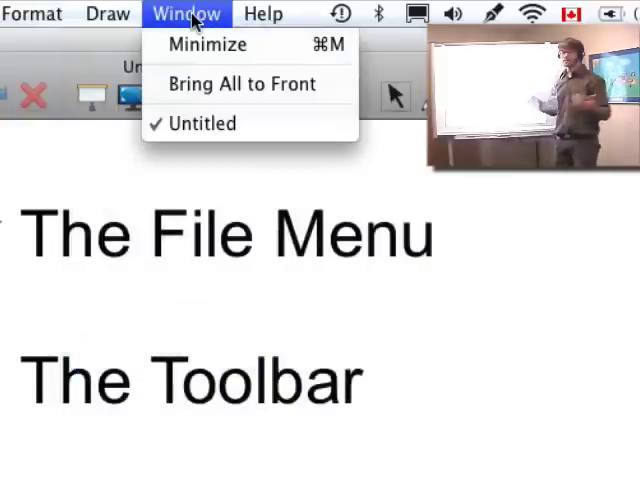